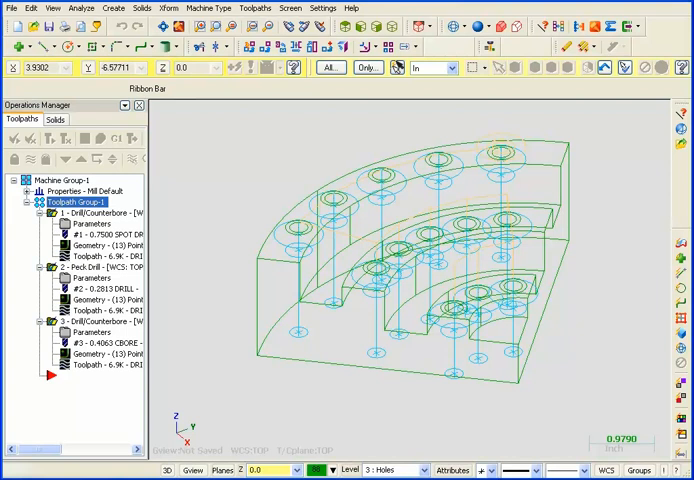
mouse_move(300, 358)
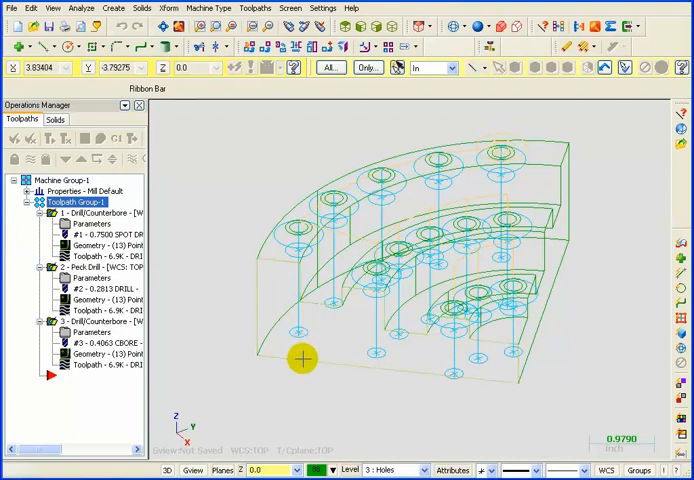
Check the Solids list, then start verifying the selected drilling operations from the Toolpaths Manager.
click(56, 120)
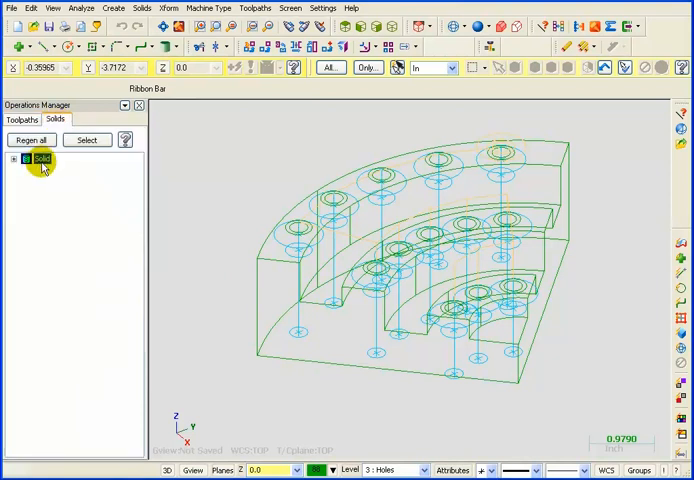
click(22, 120)
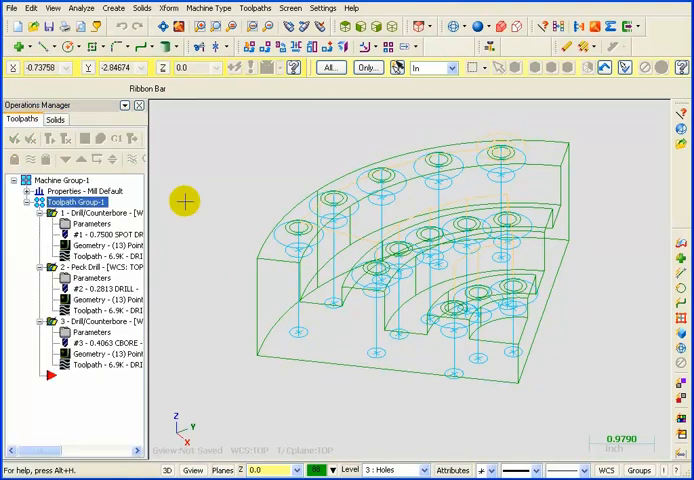
mouse_move(308, 312)
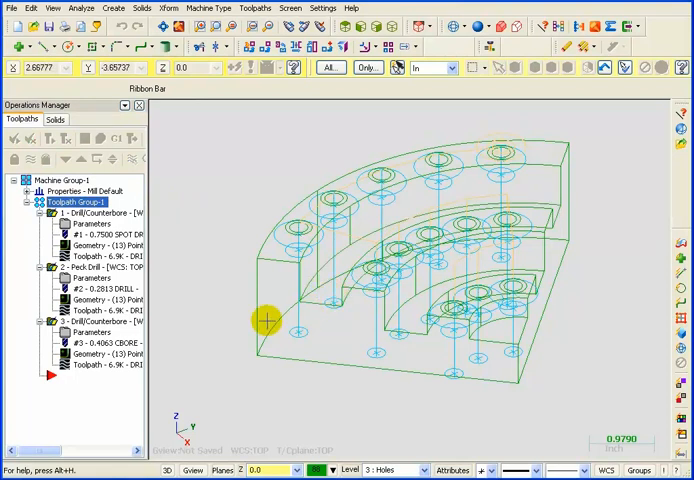
mouse_move(218, 318)
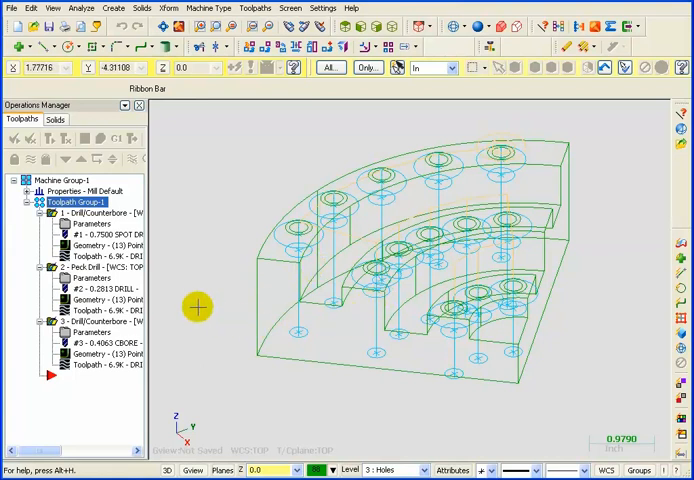
mouse_move(100, 138)
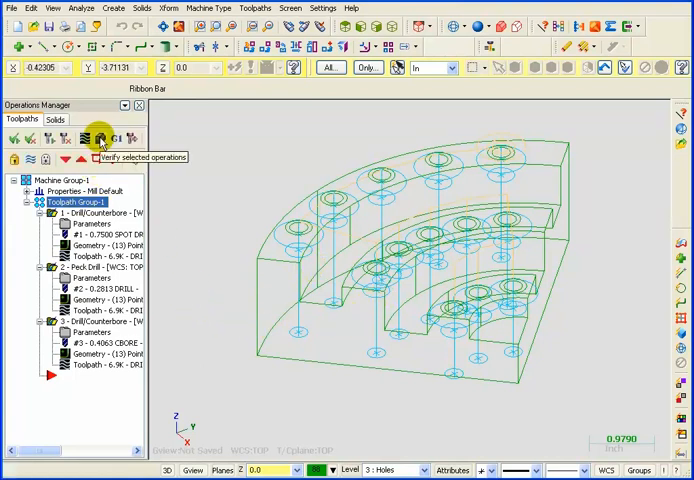
click(98, 138)
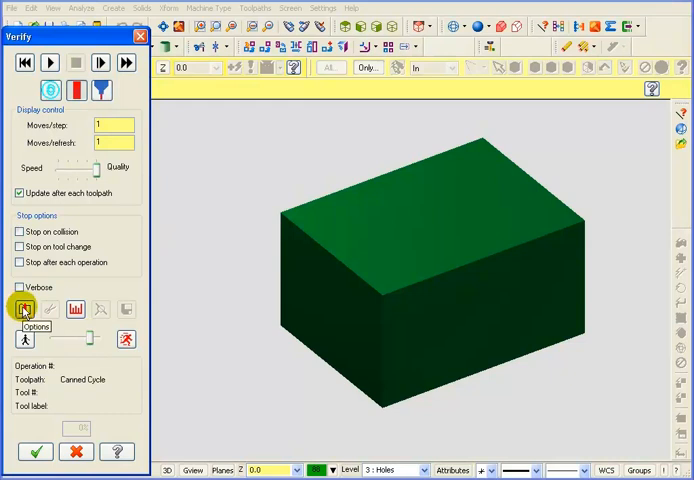
In Verify Options, choose Solid as the stock shape instead of the rectangular box.
click(22, 308)
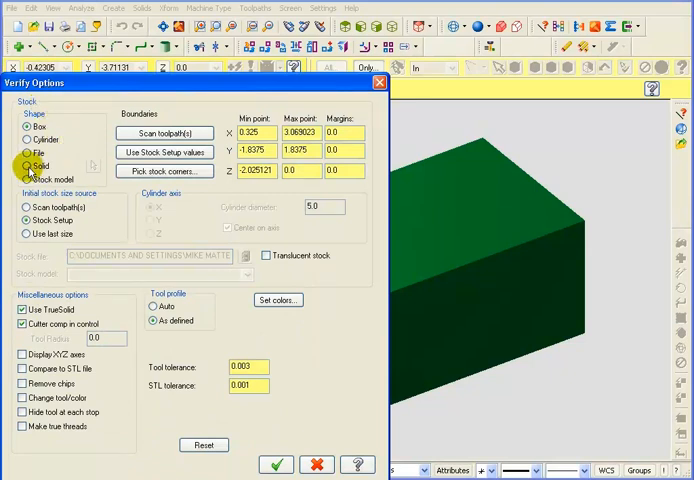
click(26, 166)
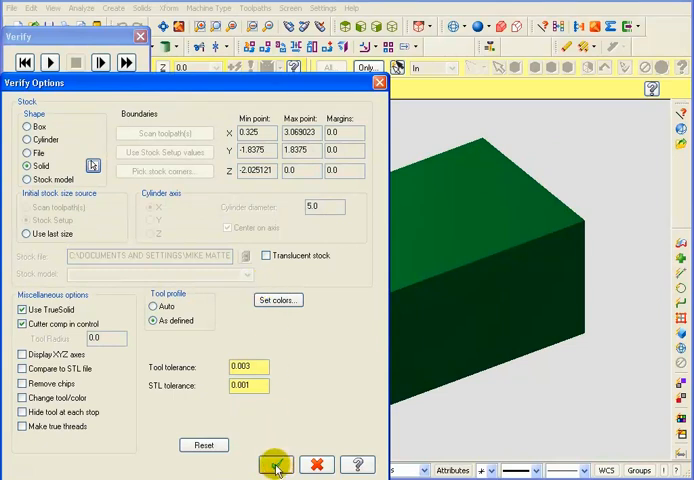
Confirm the solid stock and play the simulation of operation 1 with the 3/4 spot drill.
click(276, 464)
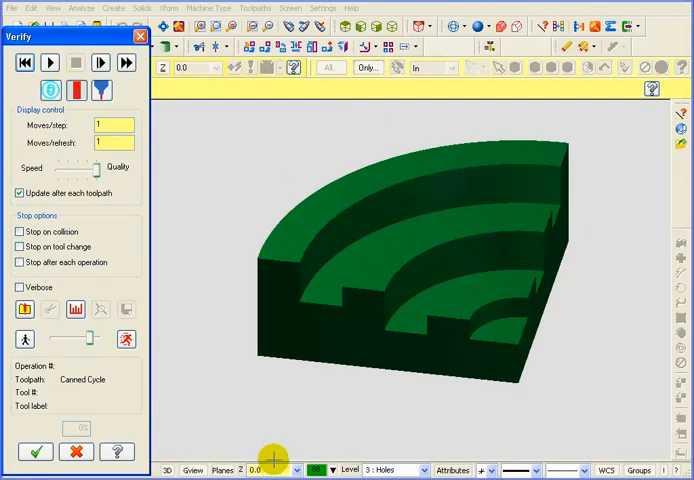
mouse_move(300, 352)
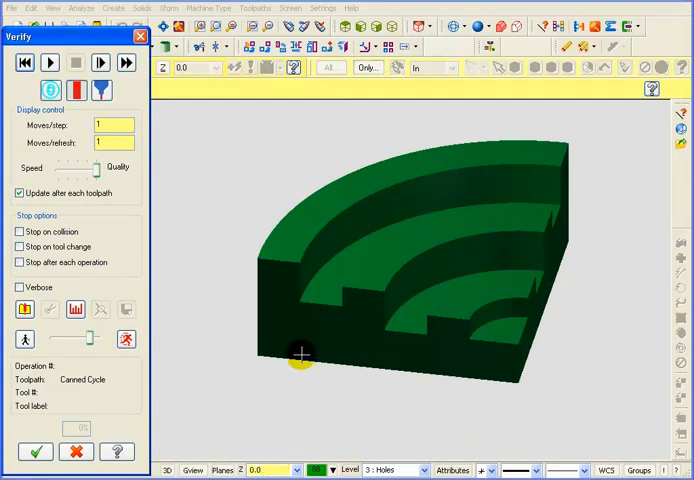
mouse_move(228, 382)
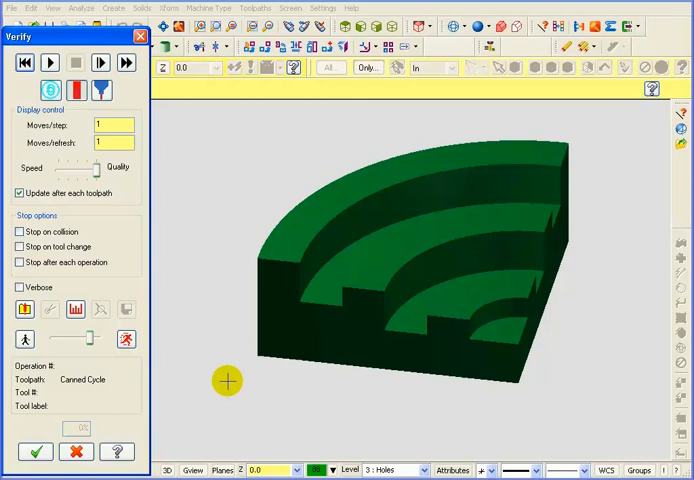
click(48, 62)
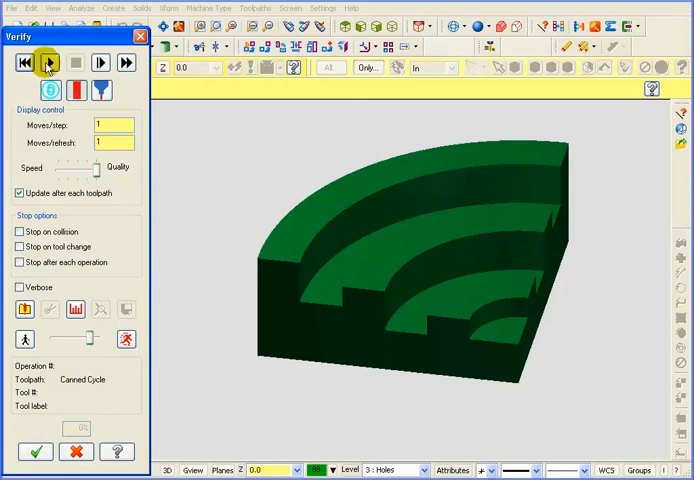
click(48, 62)
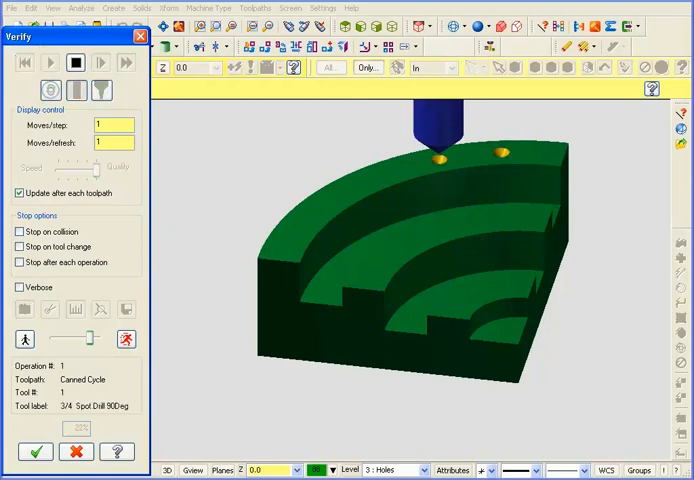